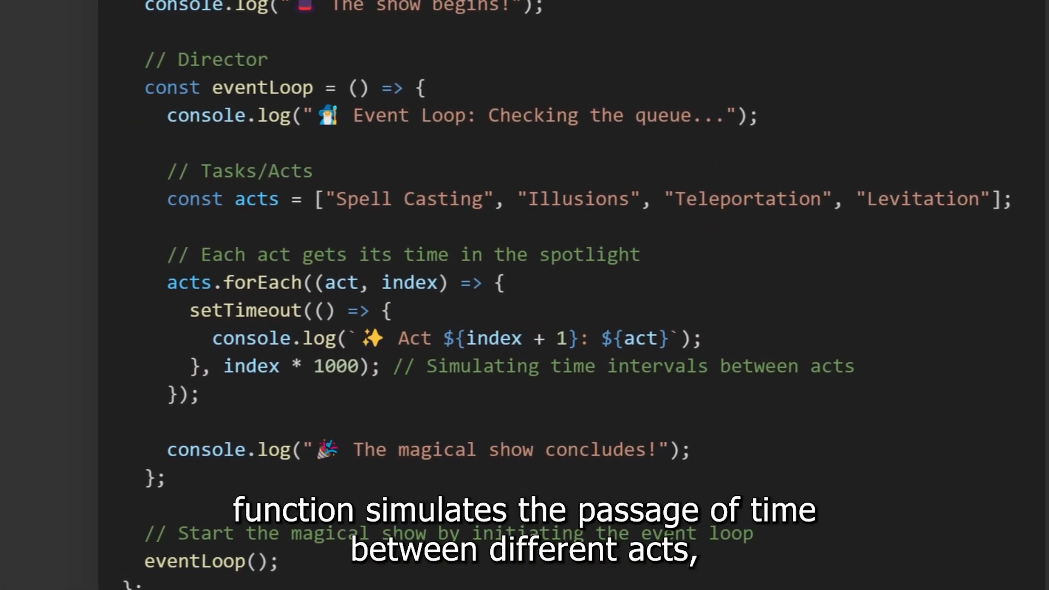
scroll(down, 3)
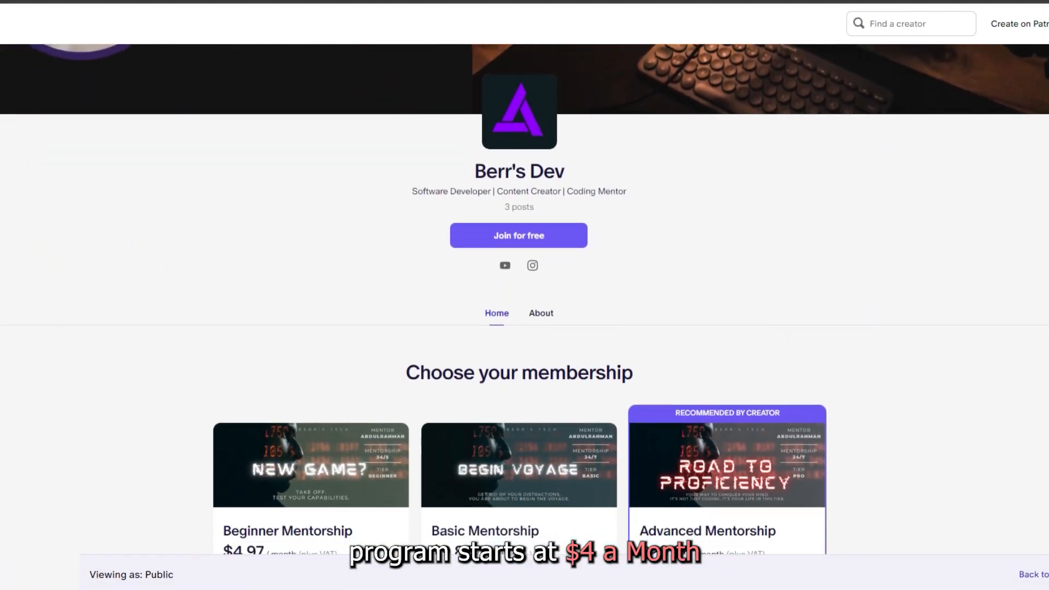
scroll(down, 3)
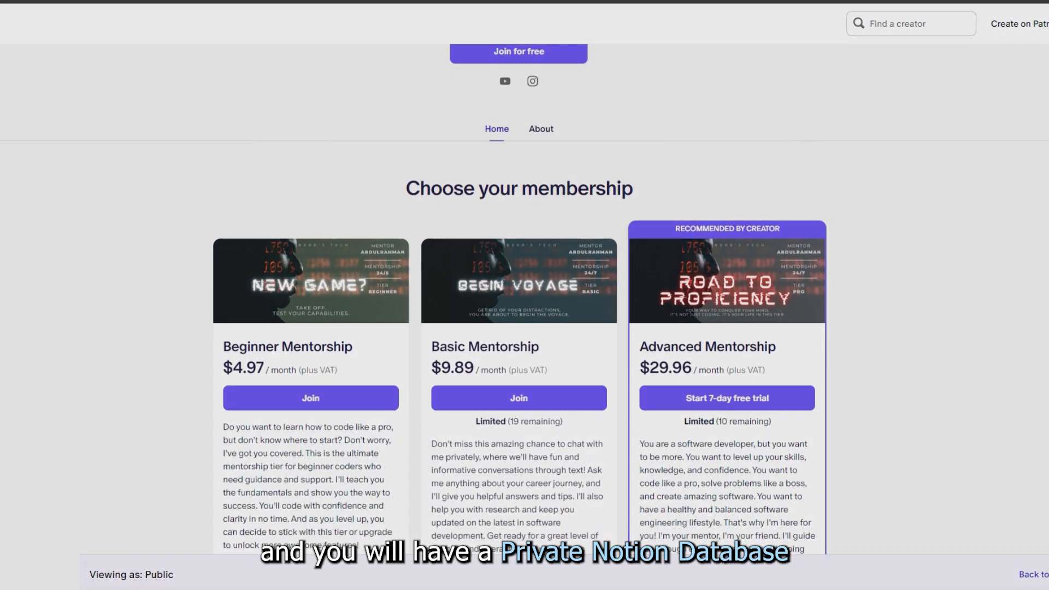